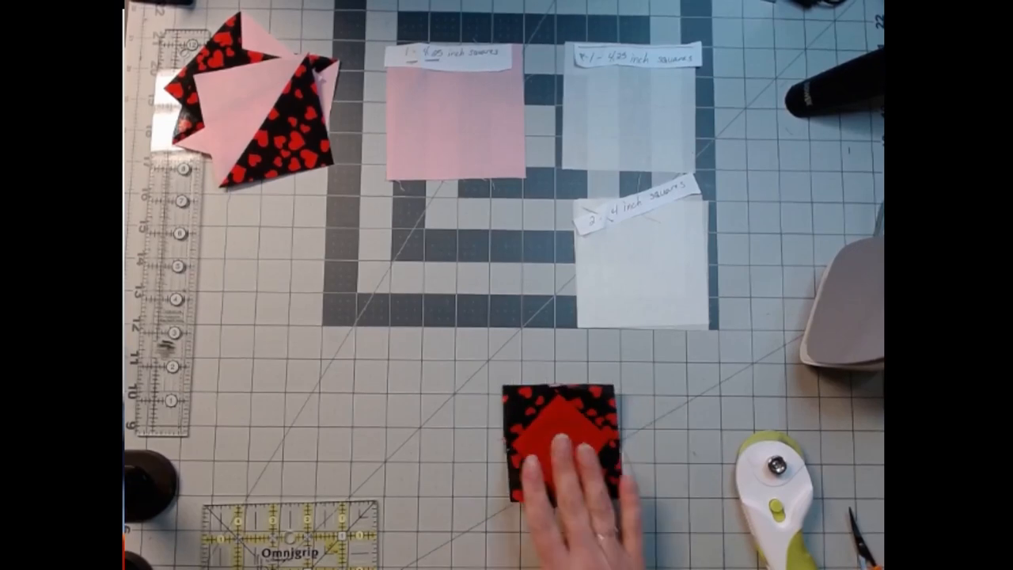
drag(561, 443, 277, 285)
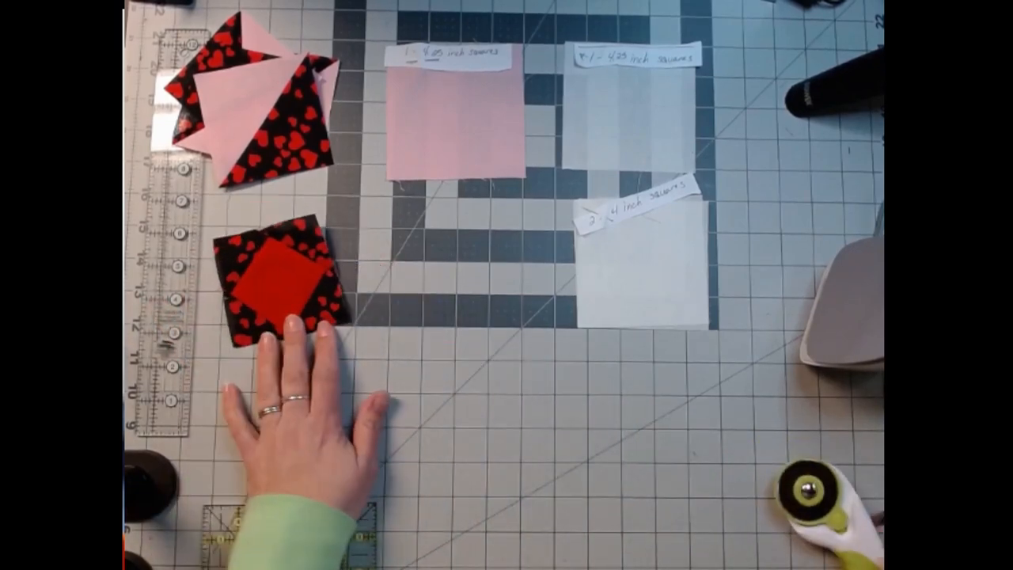